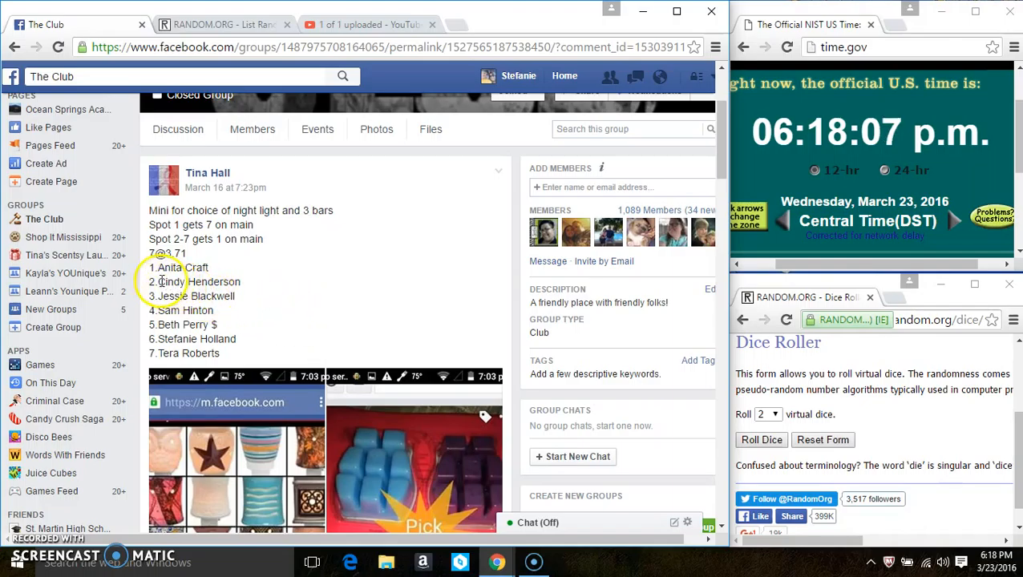
# Step: Select the seven-name numbered list in the group post and scroll to the comments
pyautogui.moveTo(148, 267); pyautogui.dragTo(224, 352)
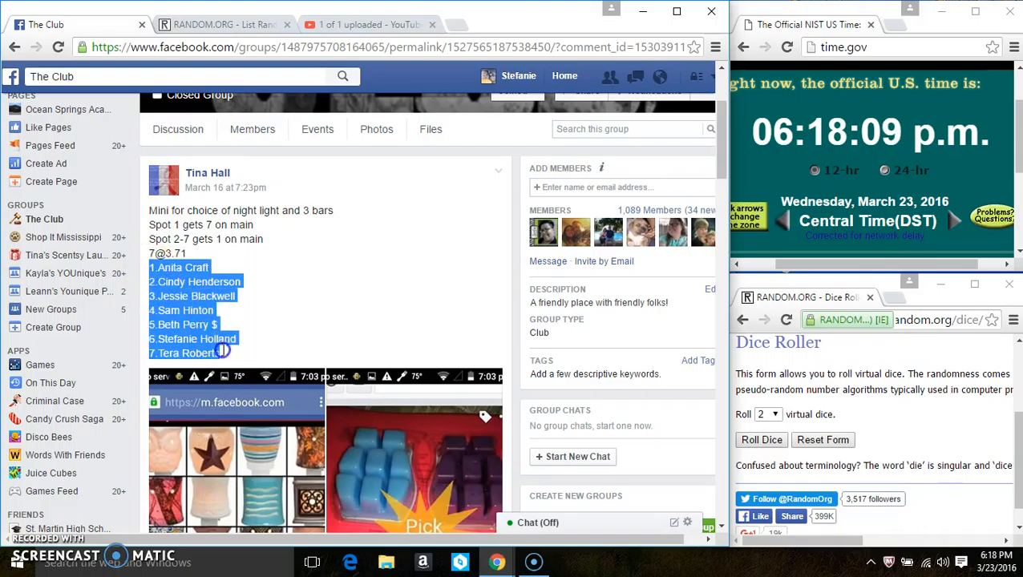
pyautogui.scroll(-3)
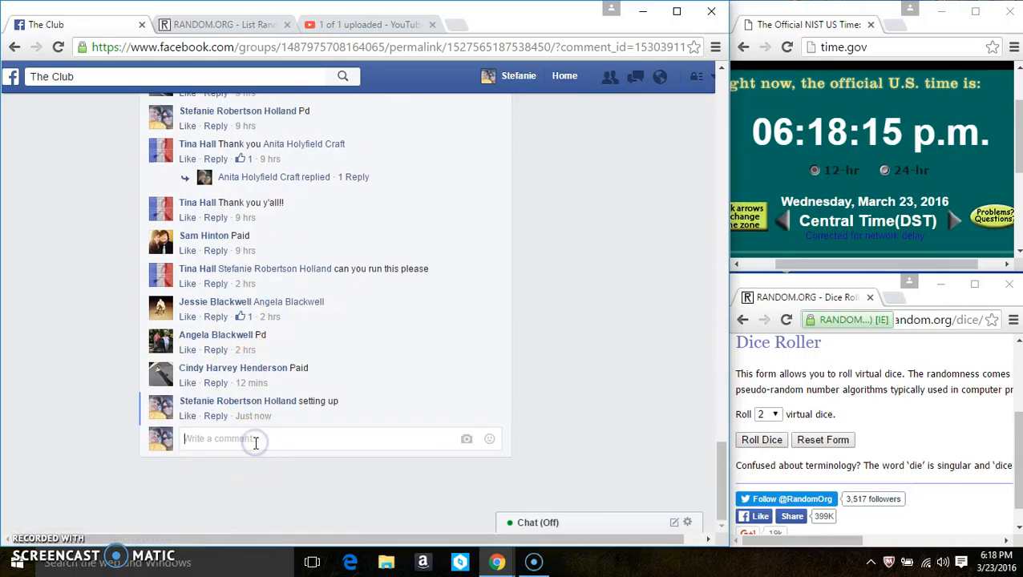
# Step: Post a 'live' comment on the group post and check the time
pyautogui.write('liver')
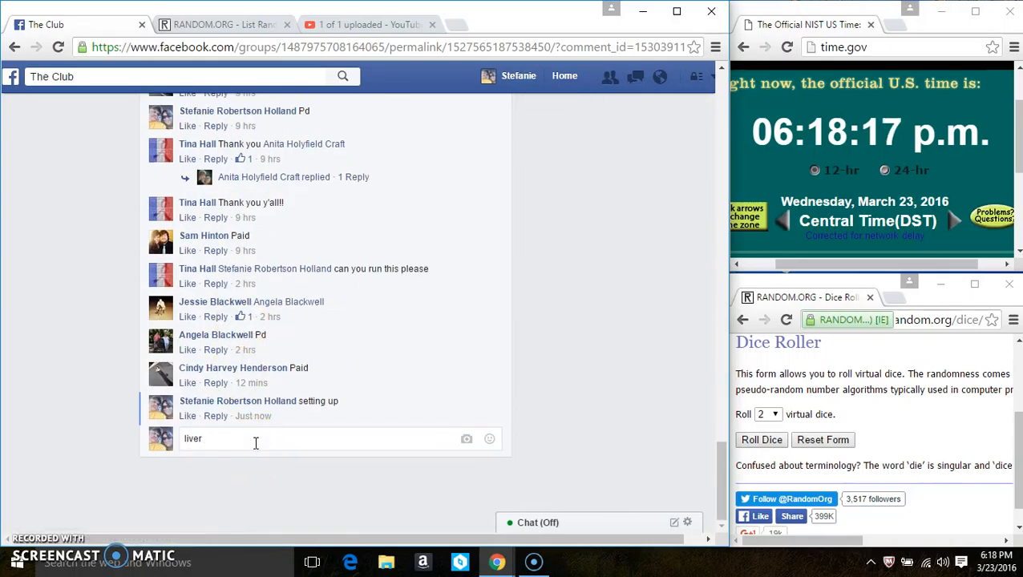
pyautogui.press('enter')
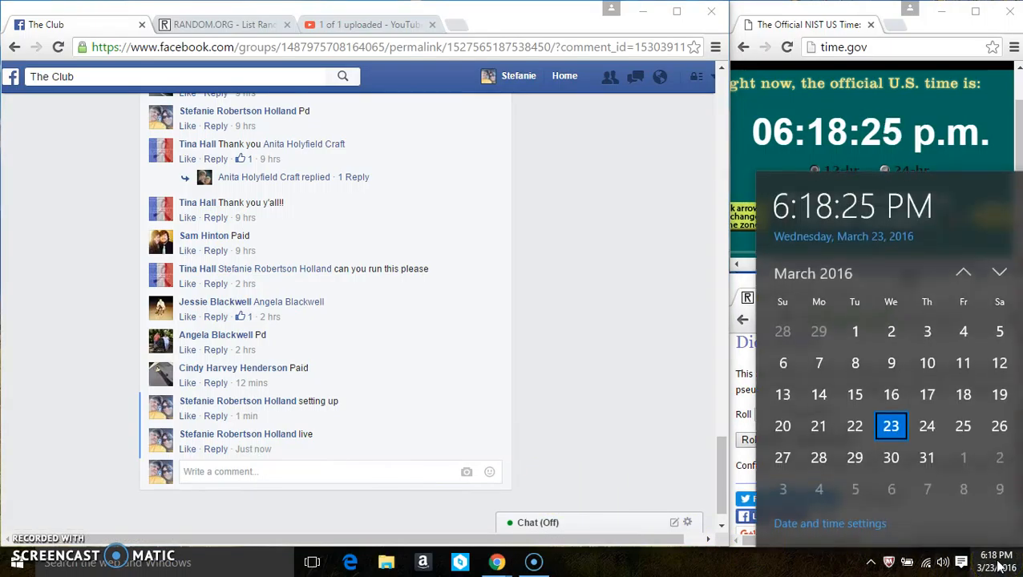
pyautogui.click(225, 24)
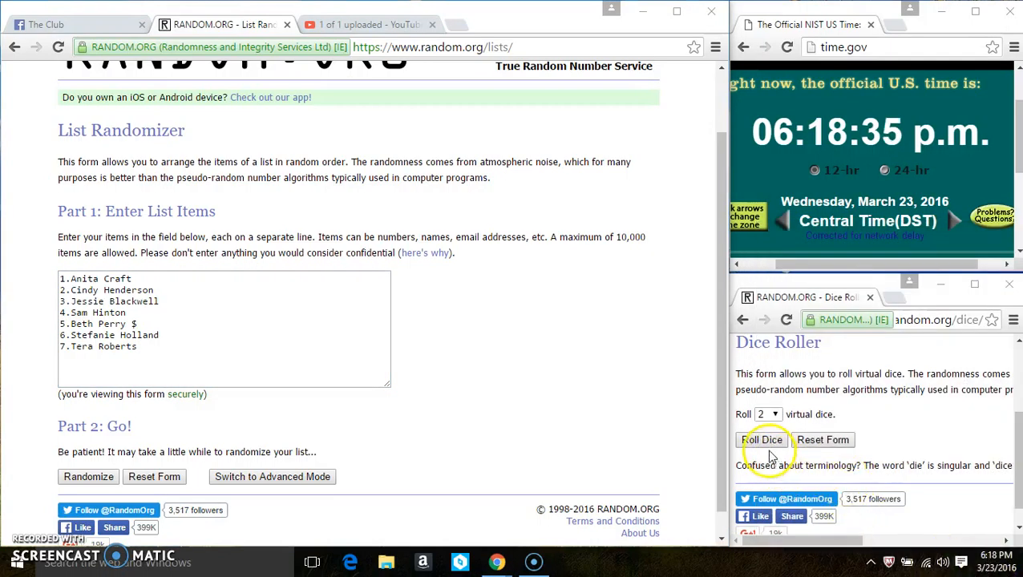
# Step: Roll the two RANDOM.ORG dice and check the taskbar clock
pyautogui.click(763, 439)
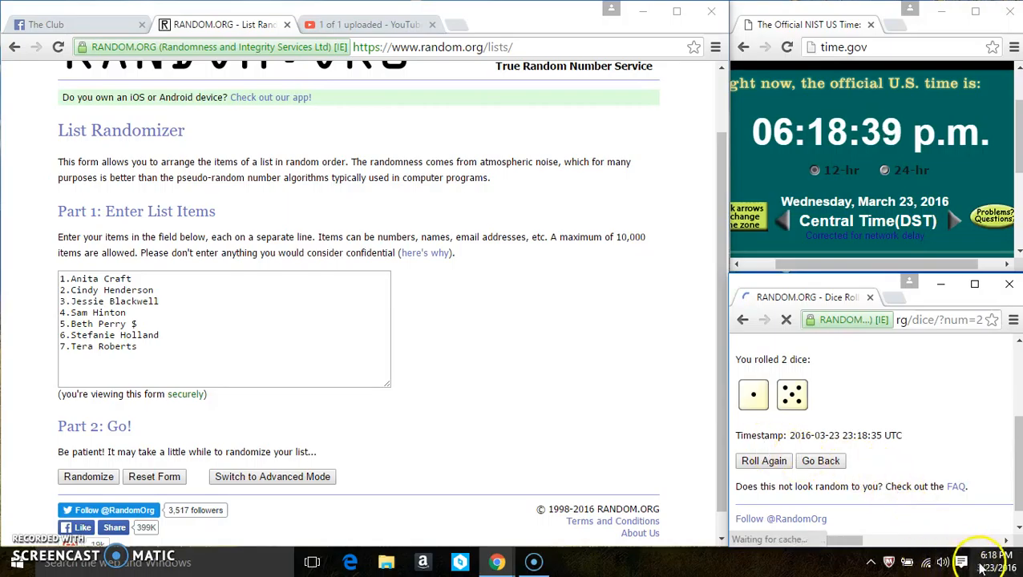
pyautogui.click(980, 561)
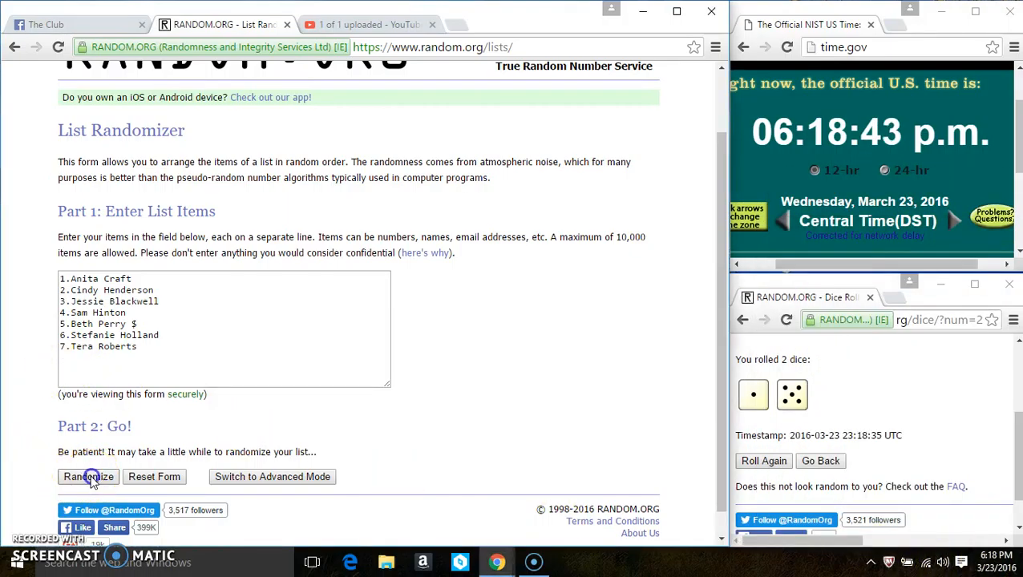
# Step: Randomize the seven-name list repeatedly until it reports five randomizations
pyautogui.click(88, 477)
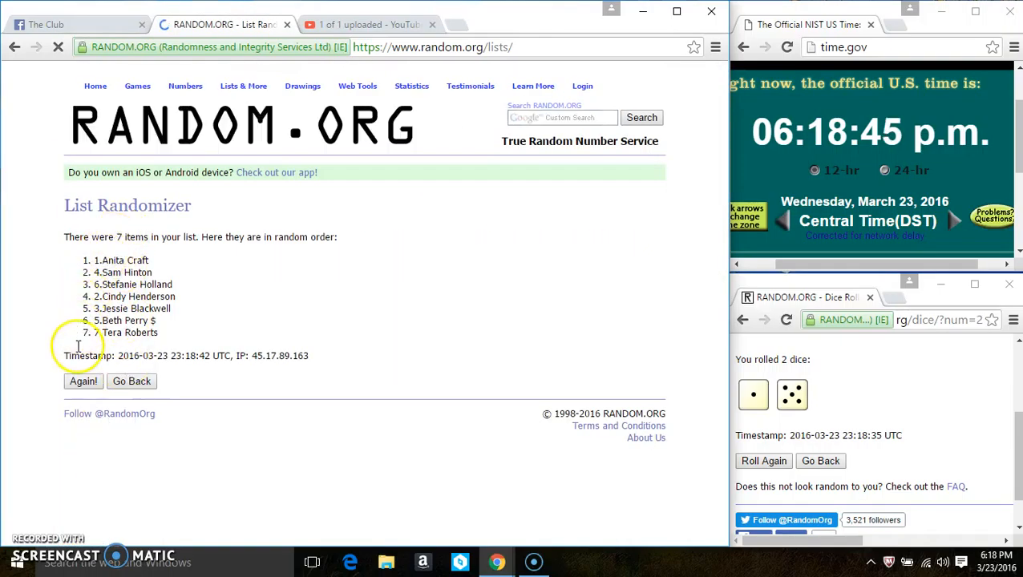
pyautogui.click(83, 381)
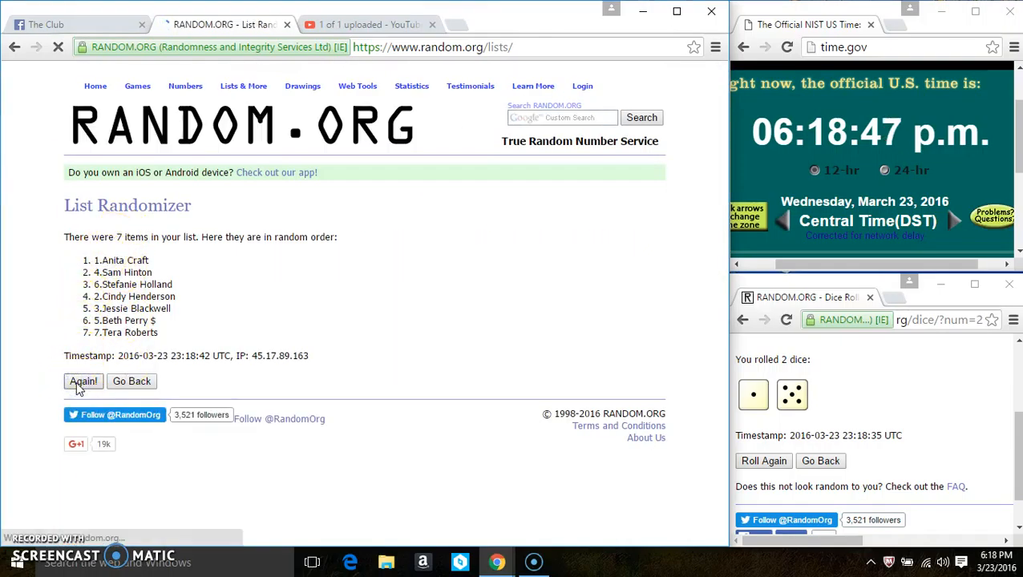
pyautogui.click(83, 381)
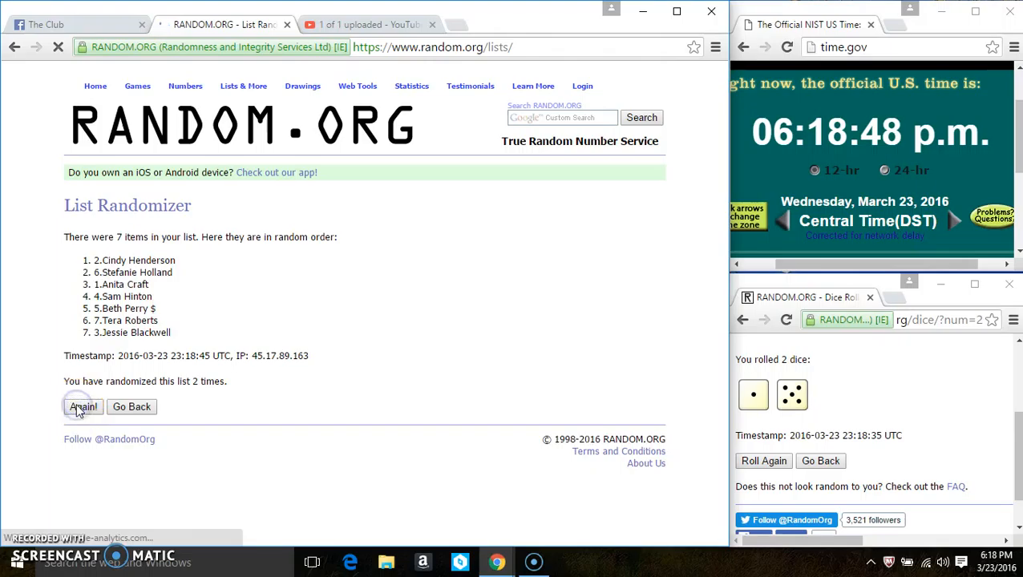
pyautogui.click(83, 407)
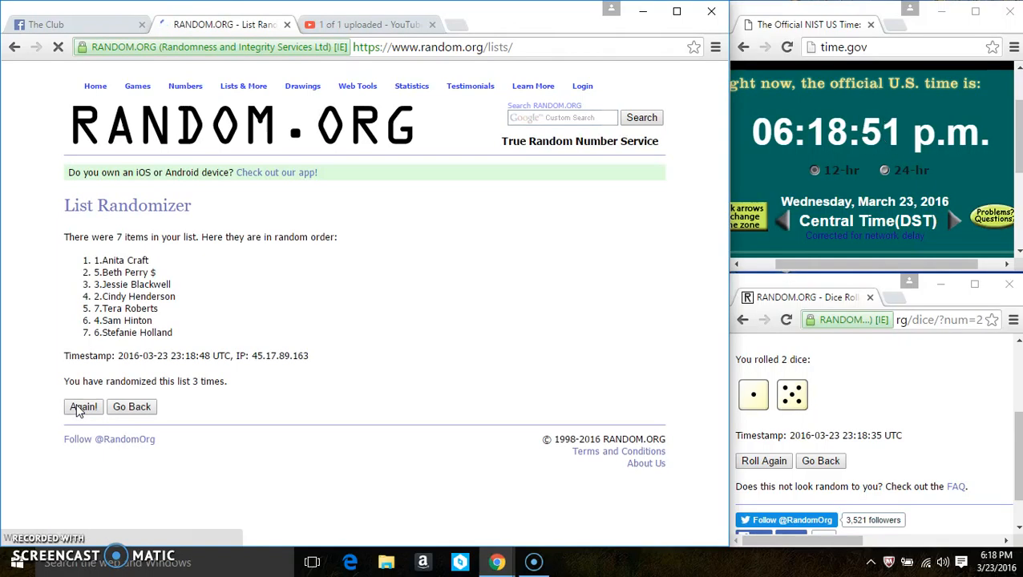
pyautogui.click(83, 407)
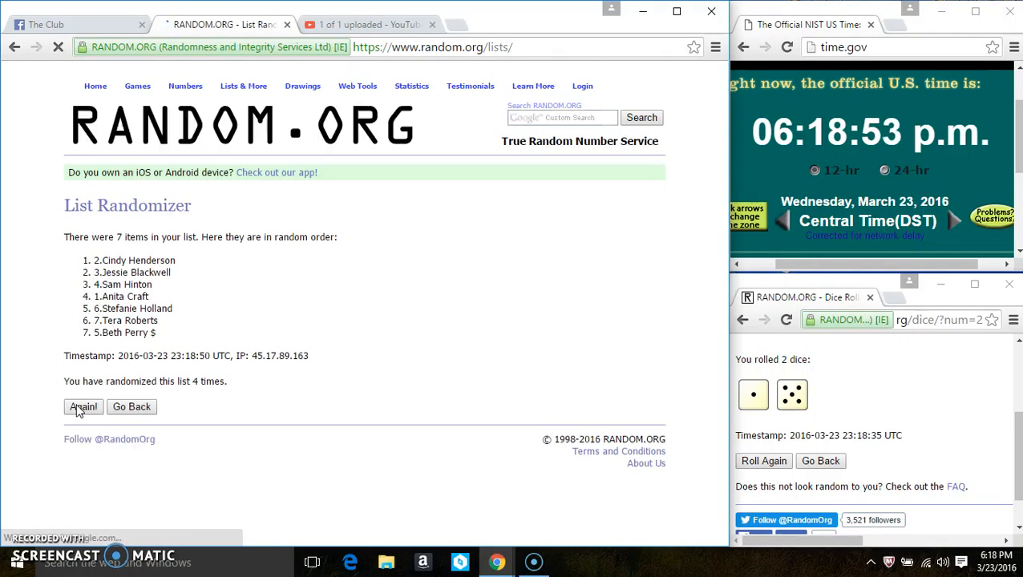
pyautogui.click(83, 407)
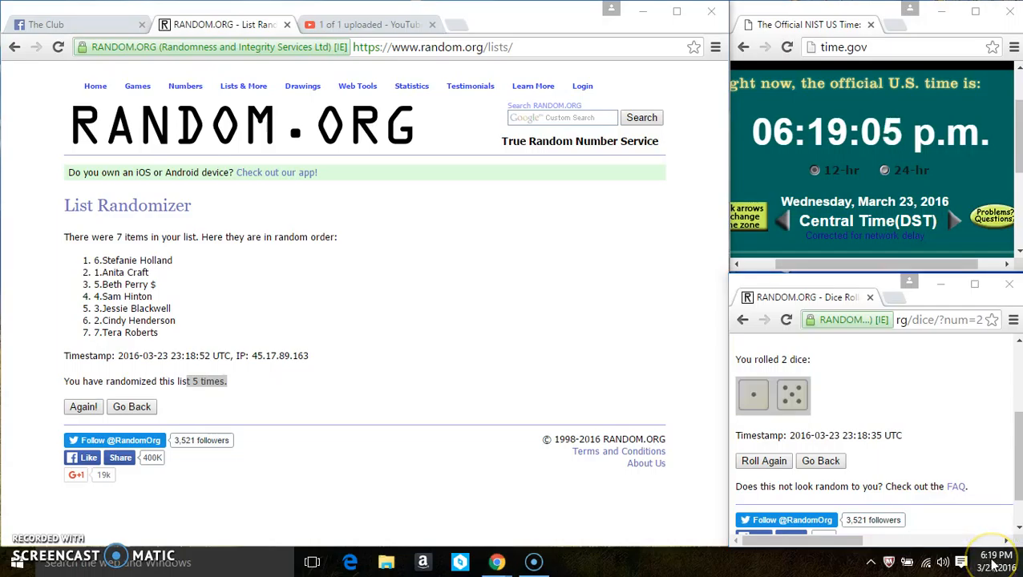
pyautogui.moveTo(266, 249)
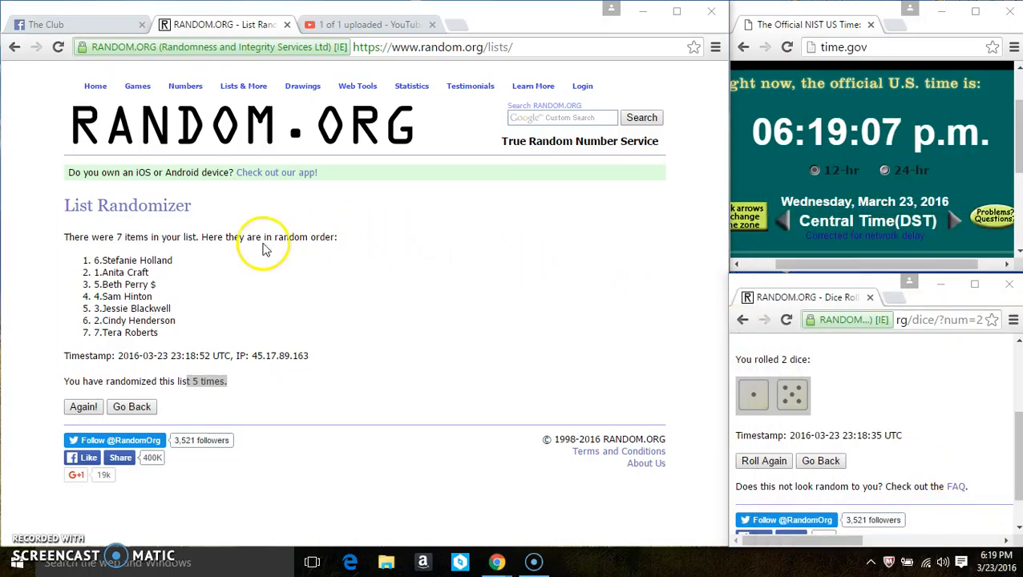
pyautogui.click(83, 407)
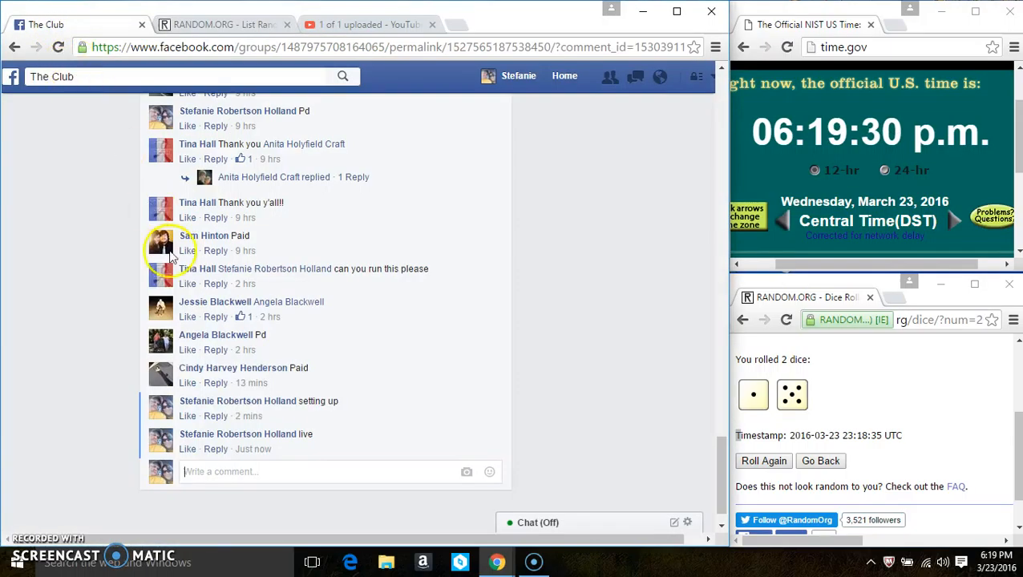
# Step: Post a 'done' comment after 'live' in the group thread
pyautogui.write('don')
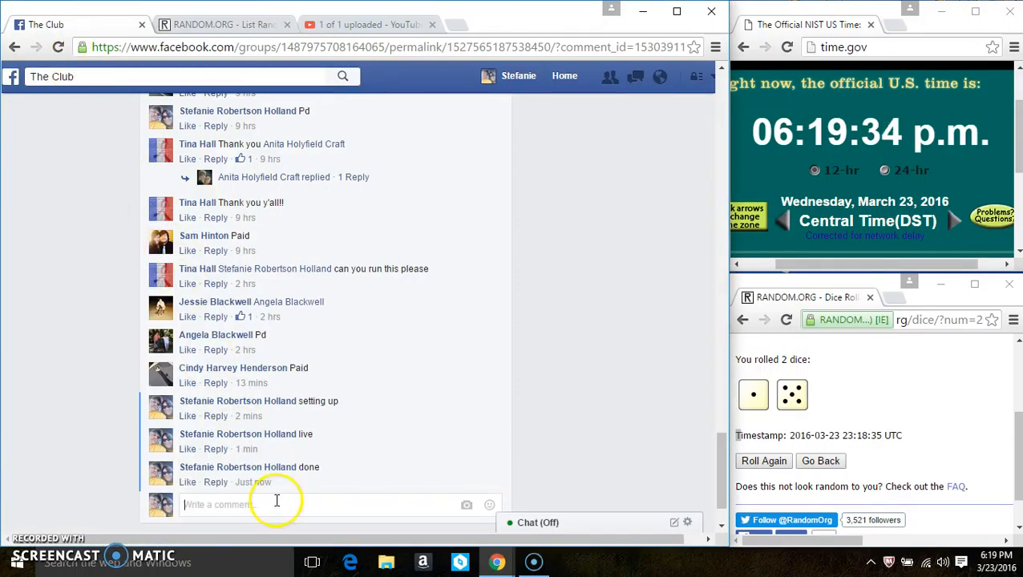
pyautogui.moveTo(254, 481)
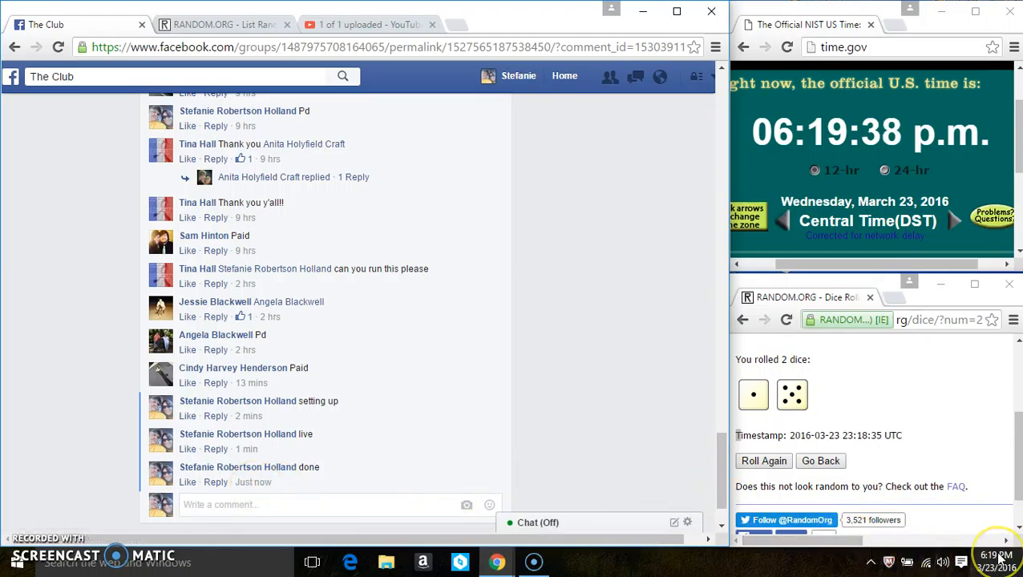
pyautogui.moveTo(522, 423)
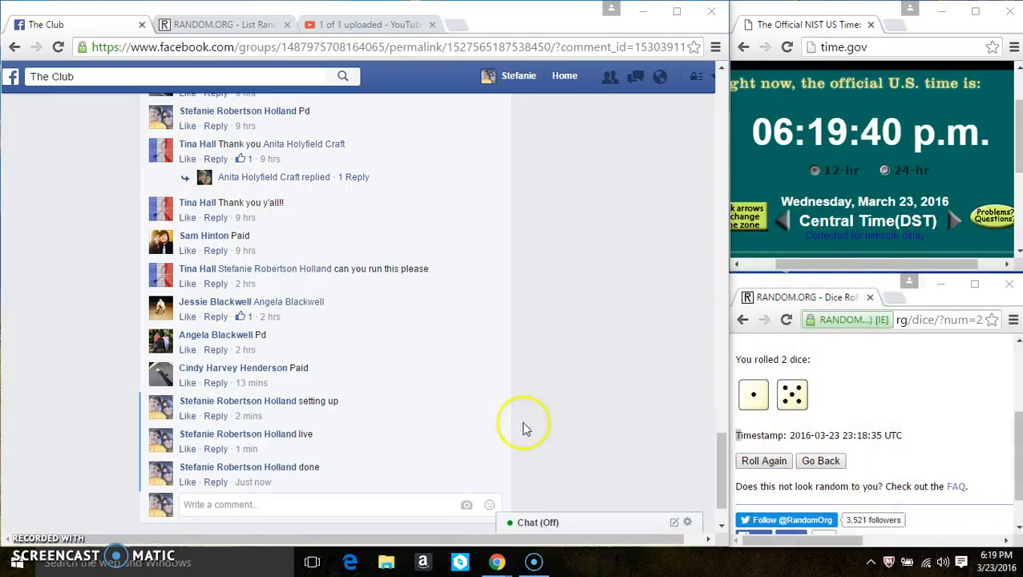